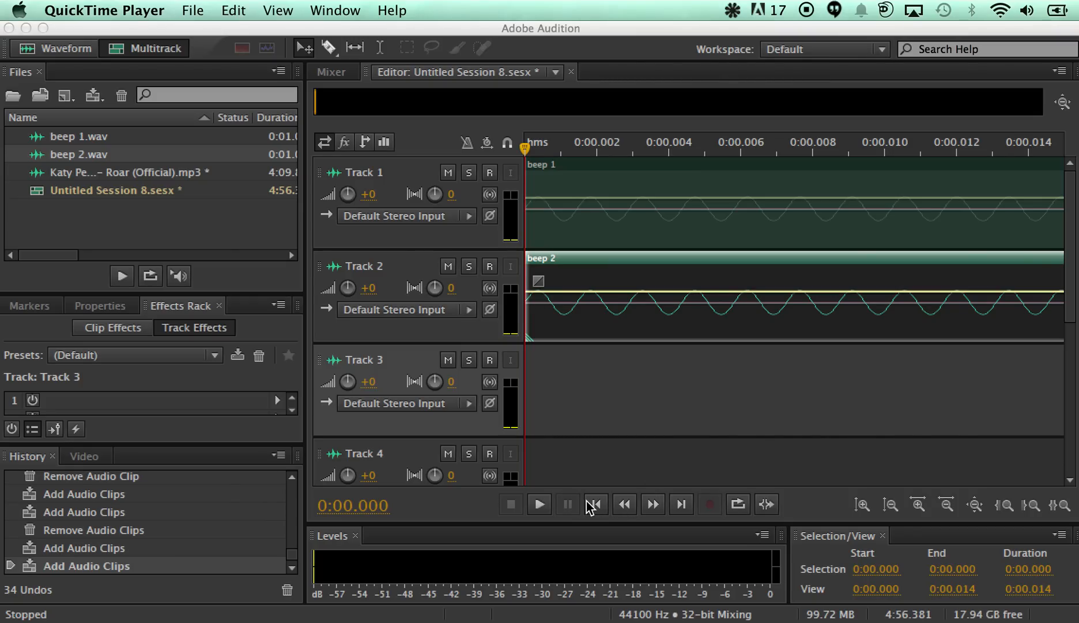
mouse_move(595, 508)
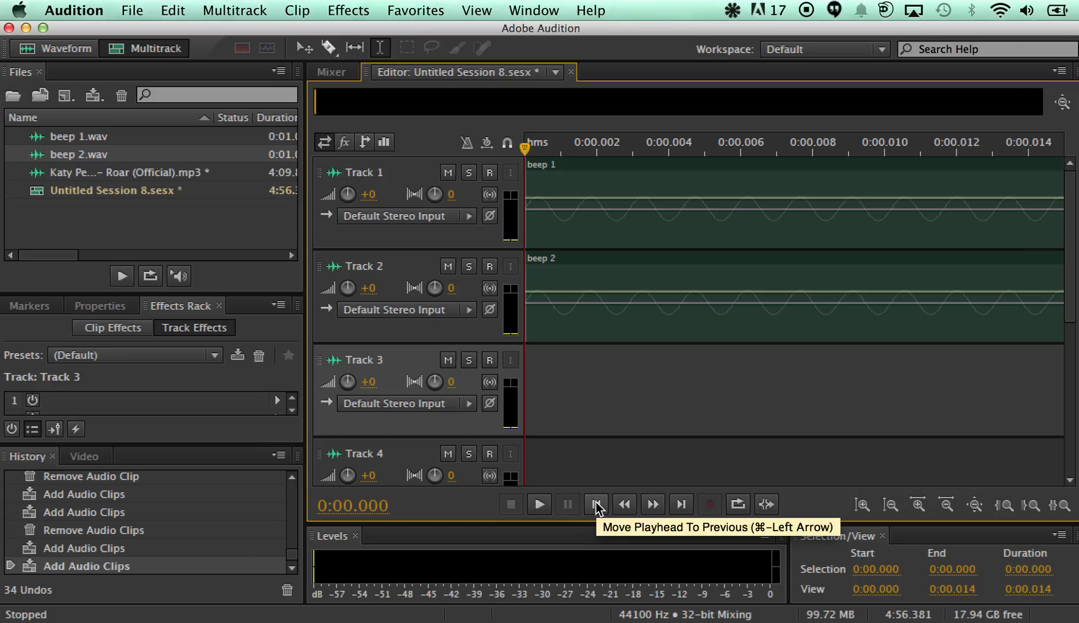
Play the two beep tracks together, stop, and go to the Effects list to invert beep 2.
click(538, 504)
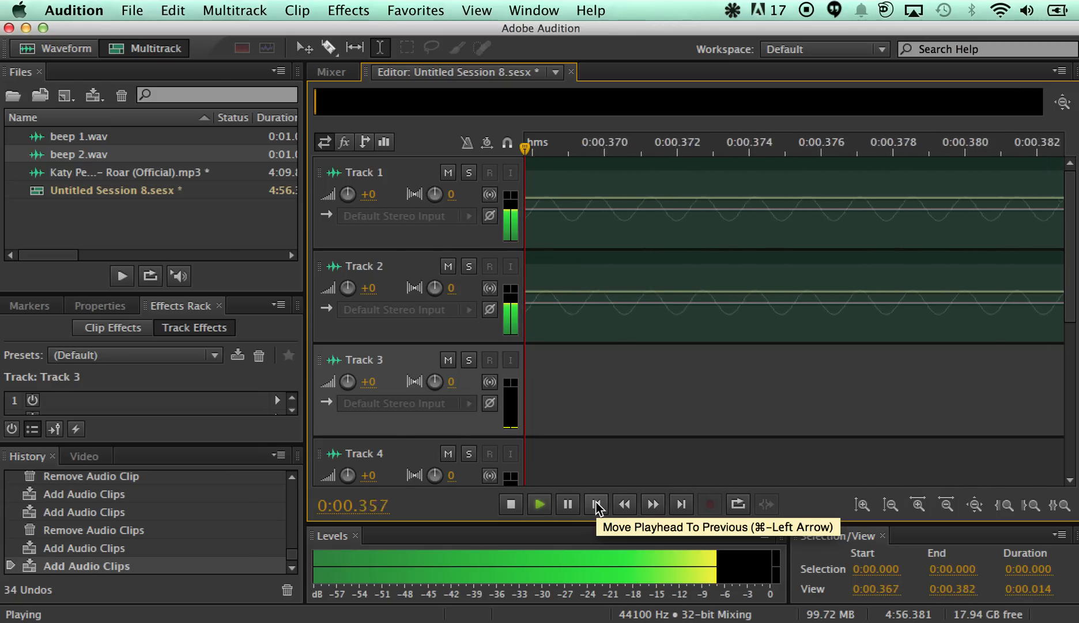
click(595, 504)
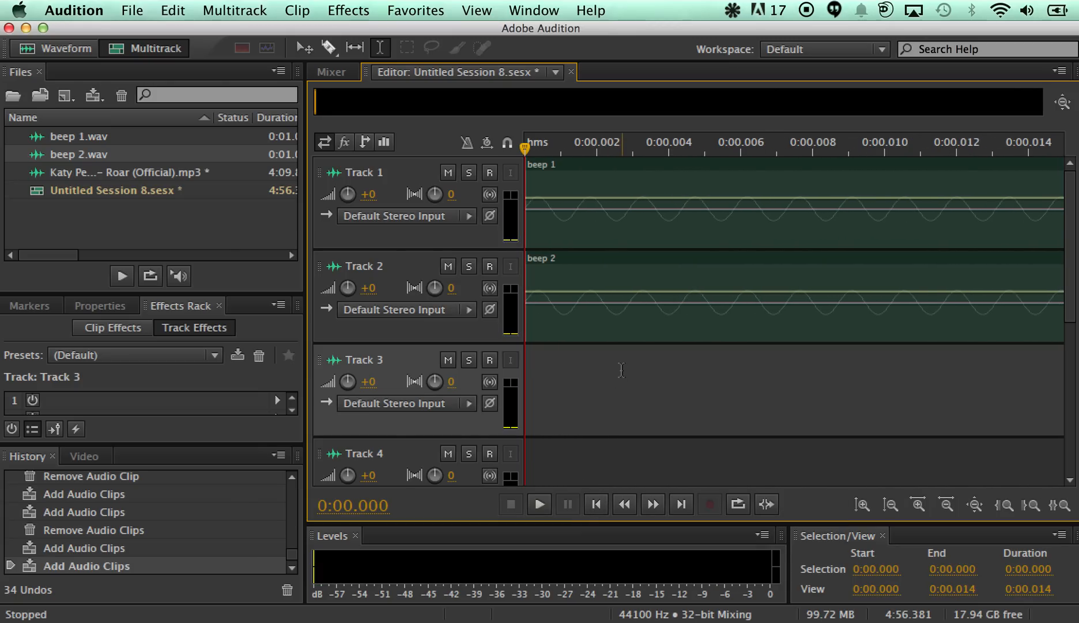
mouse_move(637, 324)
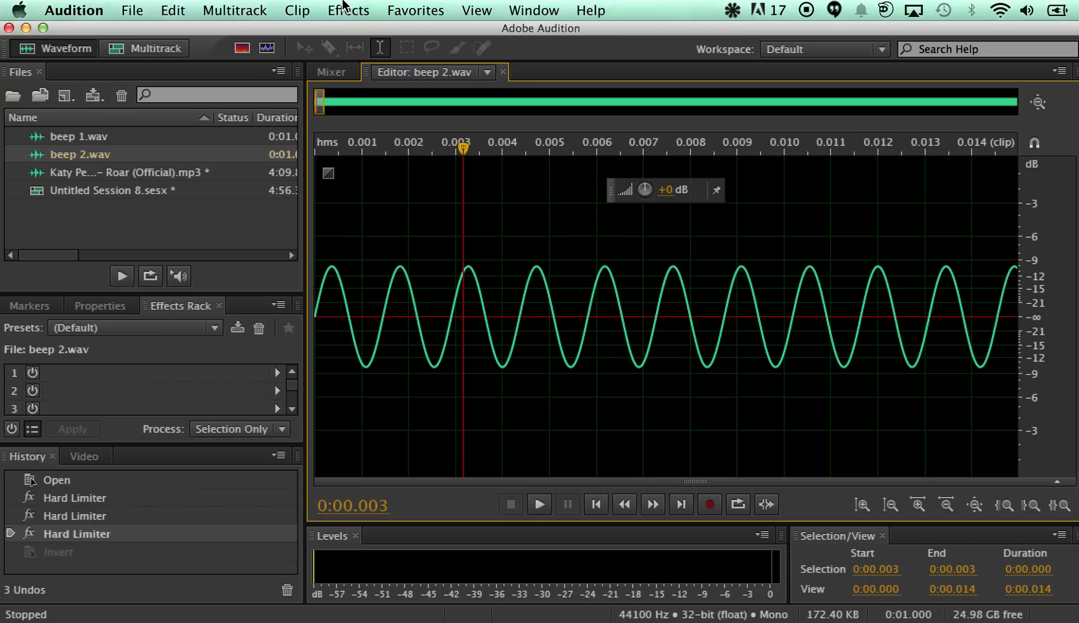
click(347, 9)
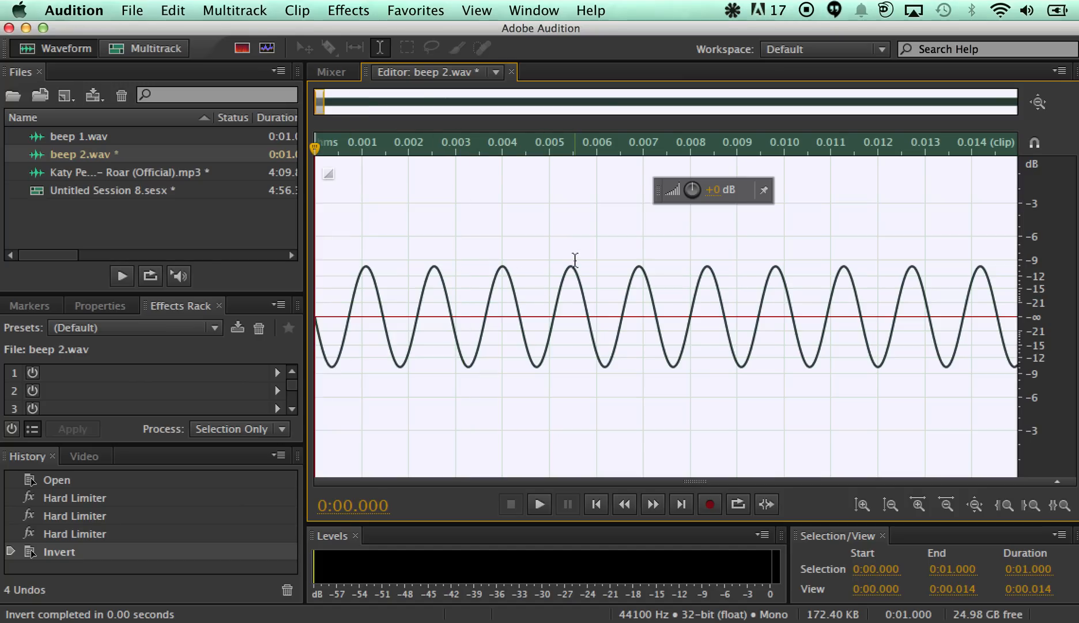
mouse_move(558, 319)
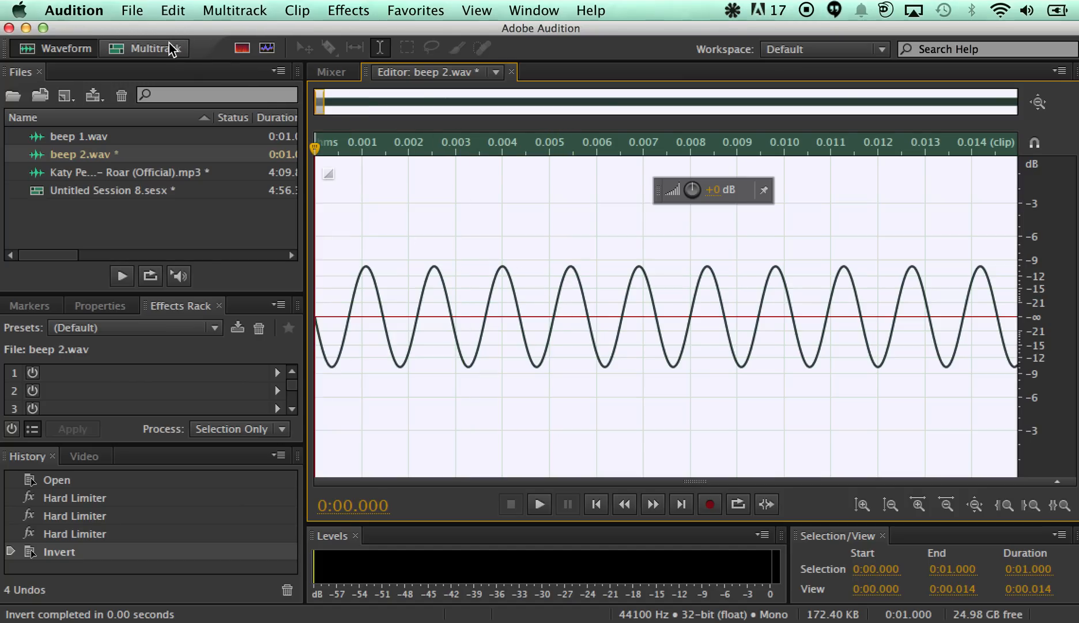
Return to the multitrack session, select the beep 2 clip and position the playhead near the start.
click(144, 49)
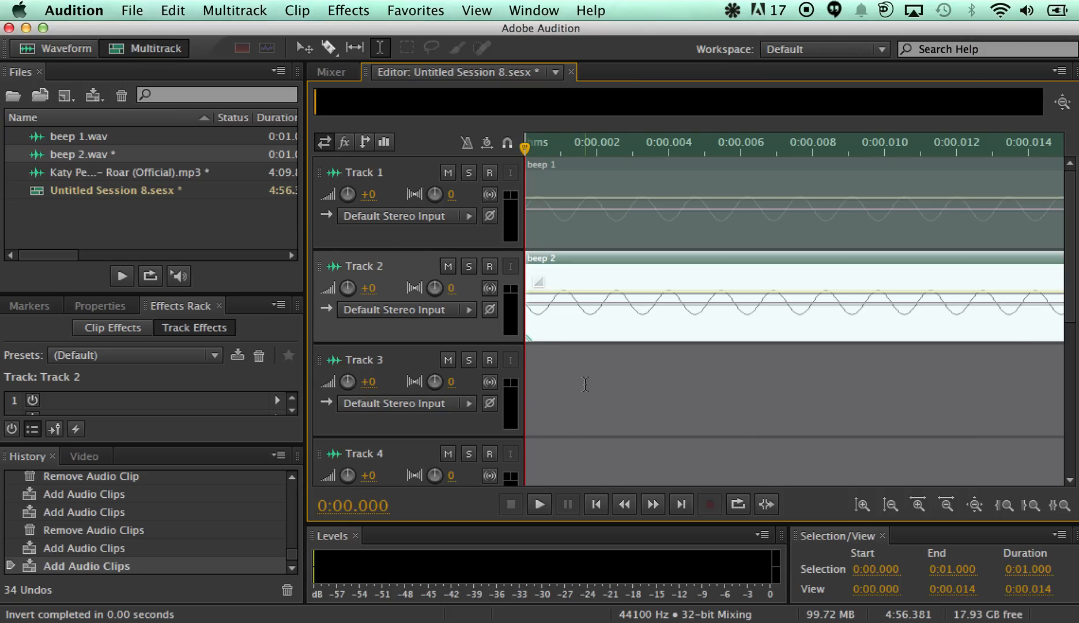
click(585, 386)
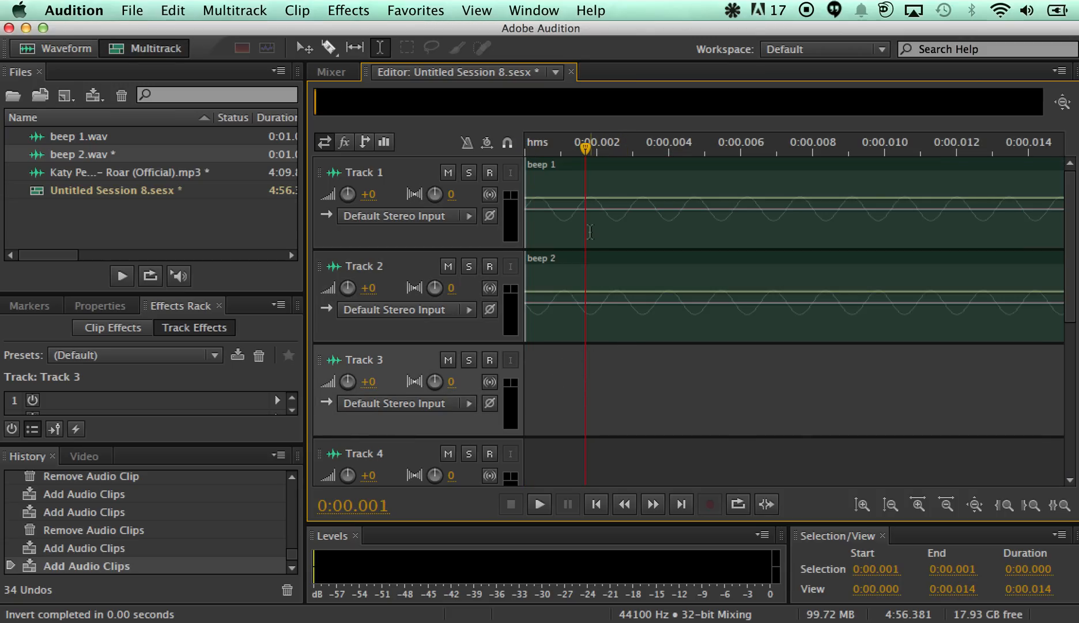
mouse_move(595, 305)
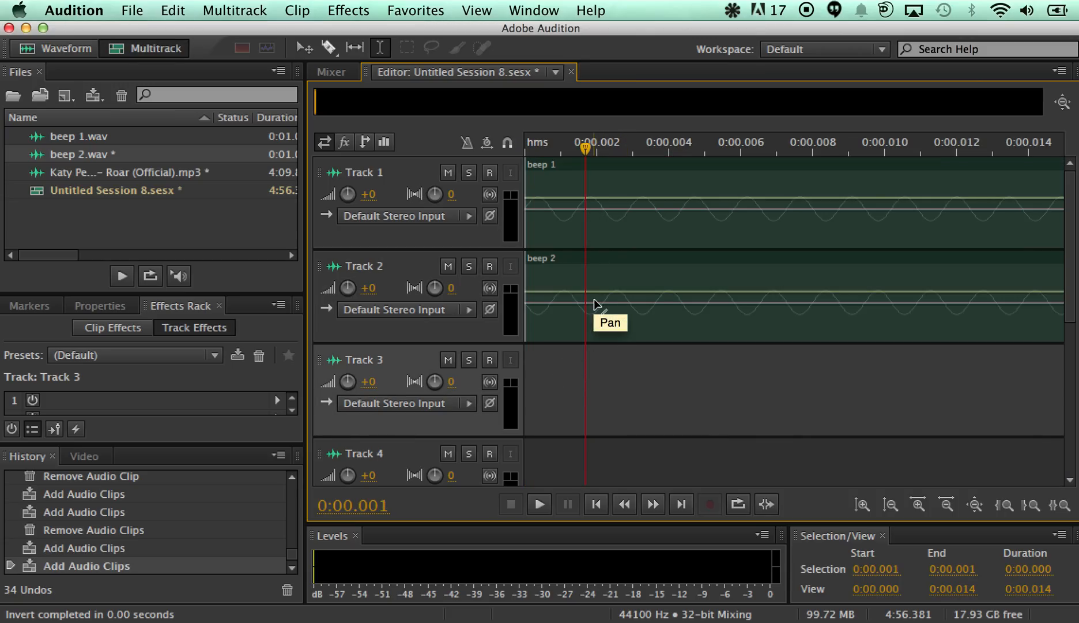
mouse_move(611, 312)
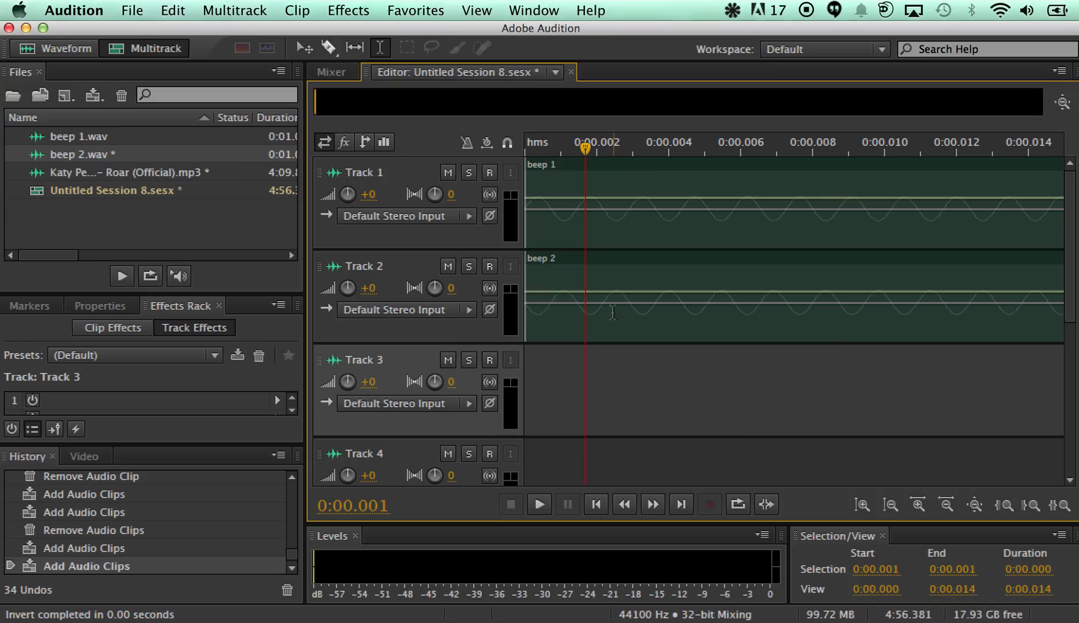
click(757, 297)
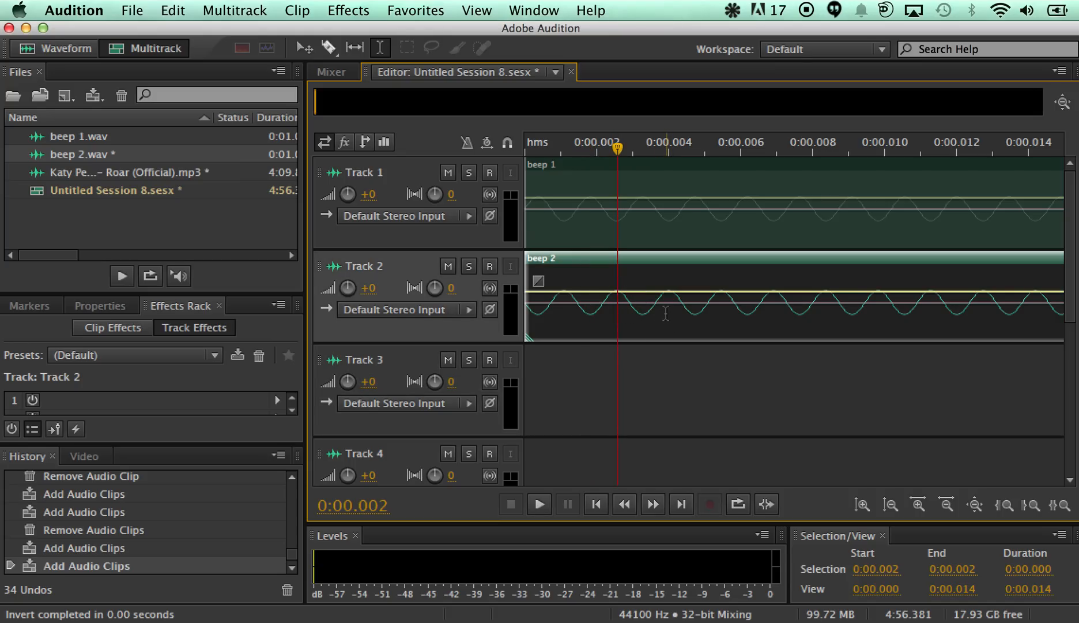
click(666, 313)
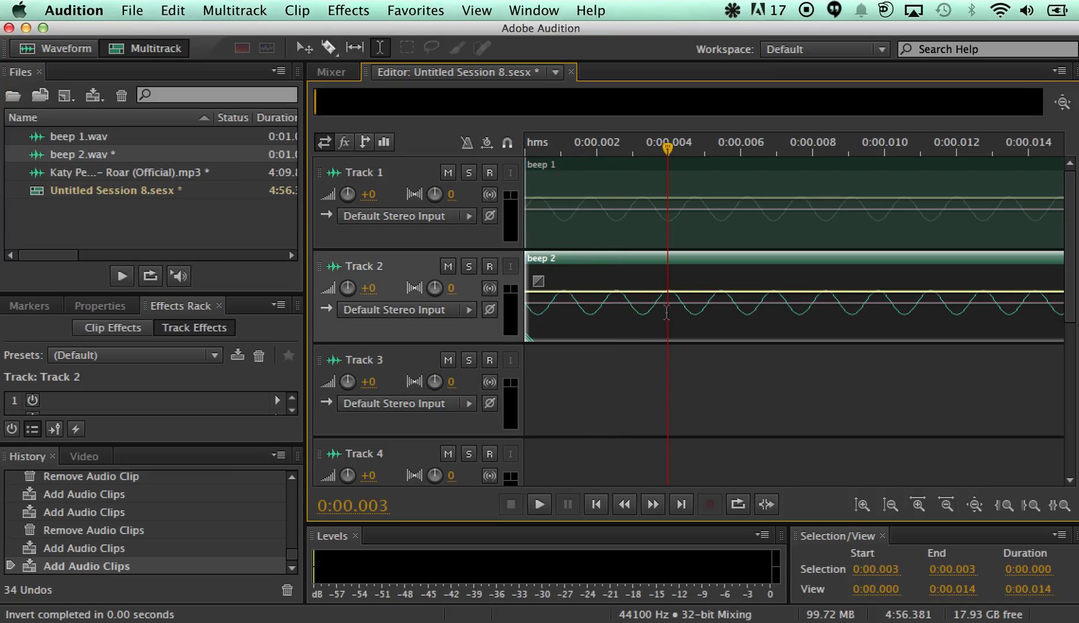
mouse_move(671, 298)
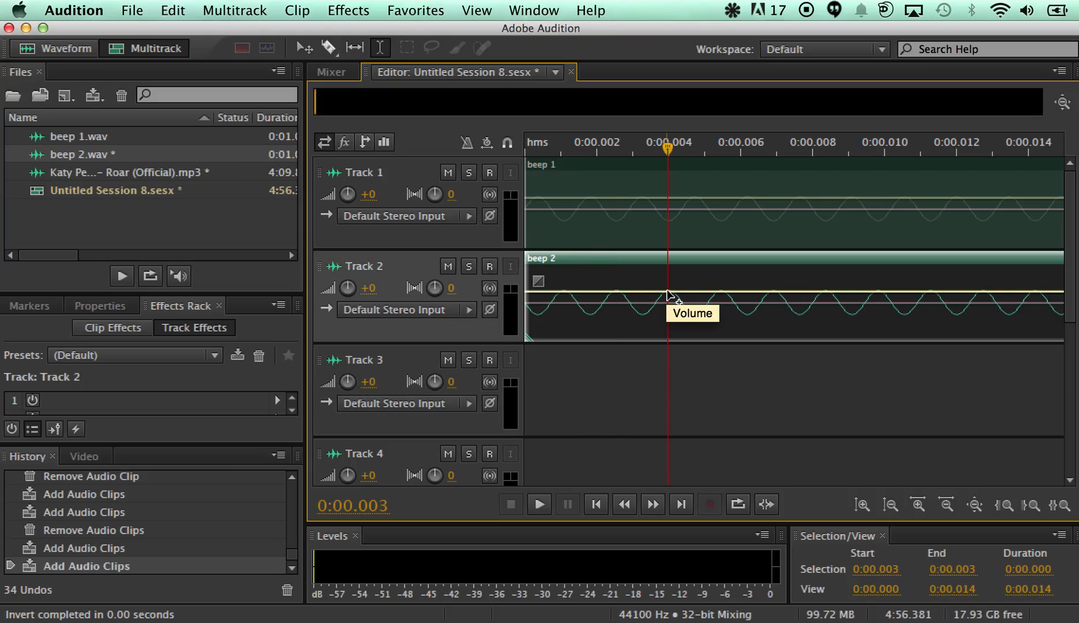
mouse_move(674, 250)
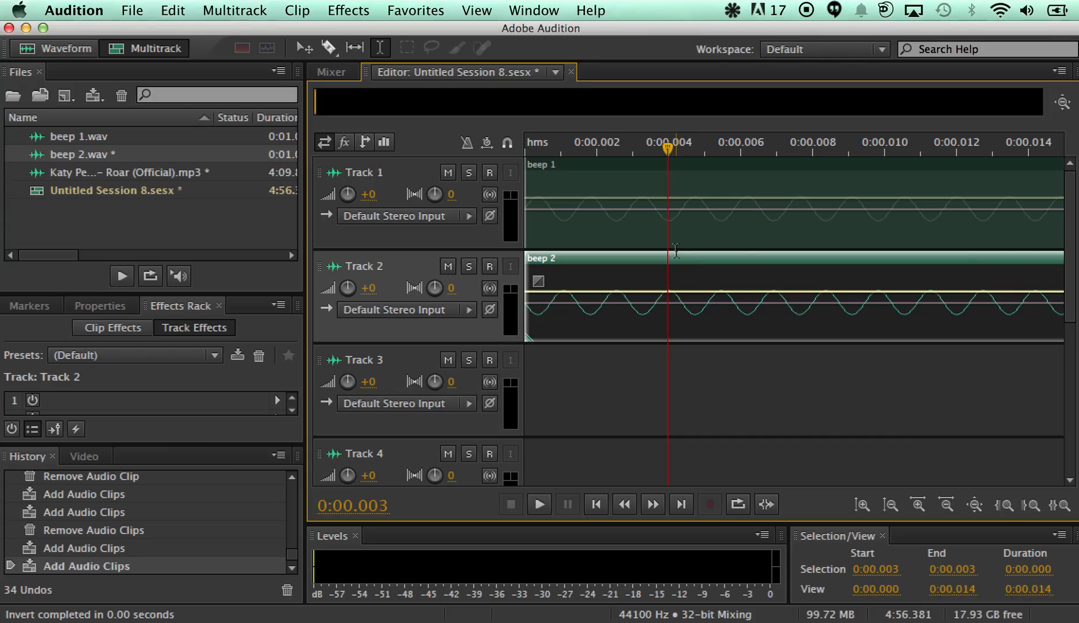
mouse_move(665, 222)
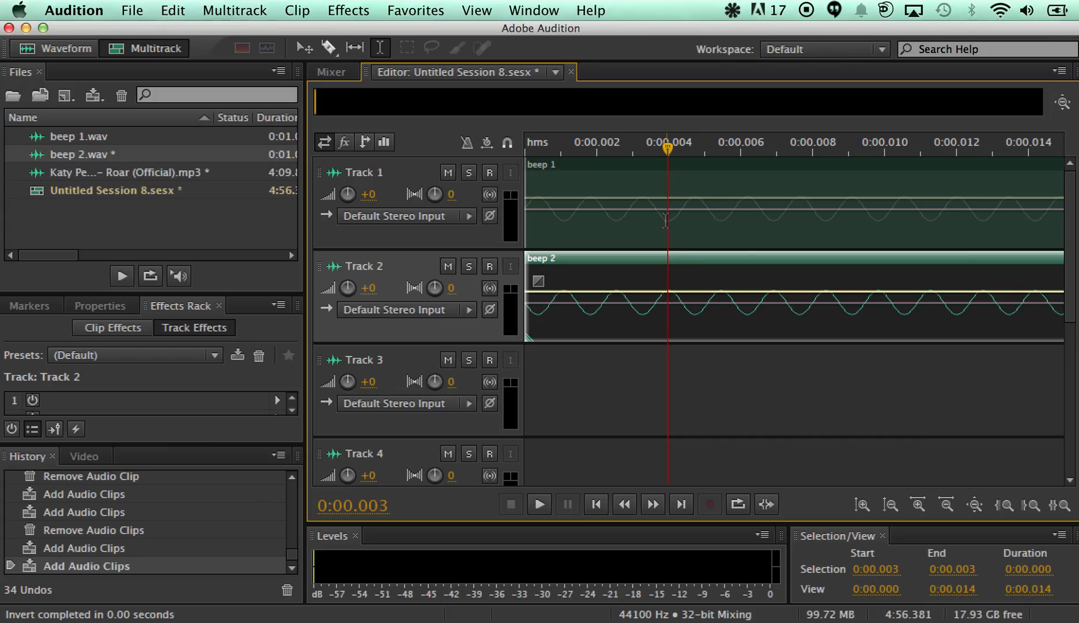
mouse_move(692, 295)
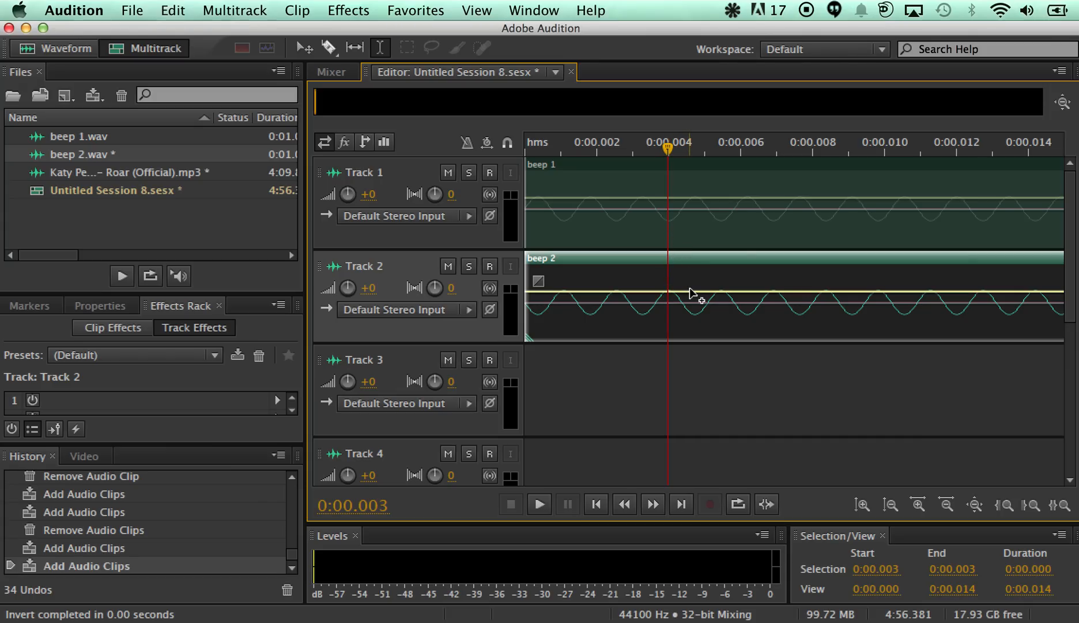
click(718, 318)
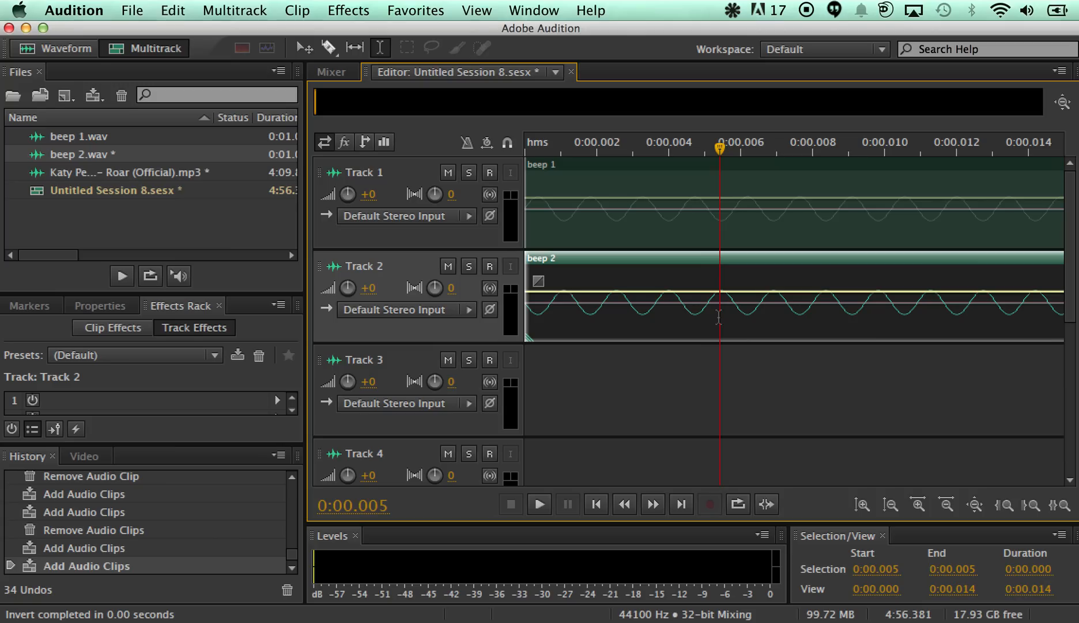
click(595, 503)
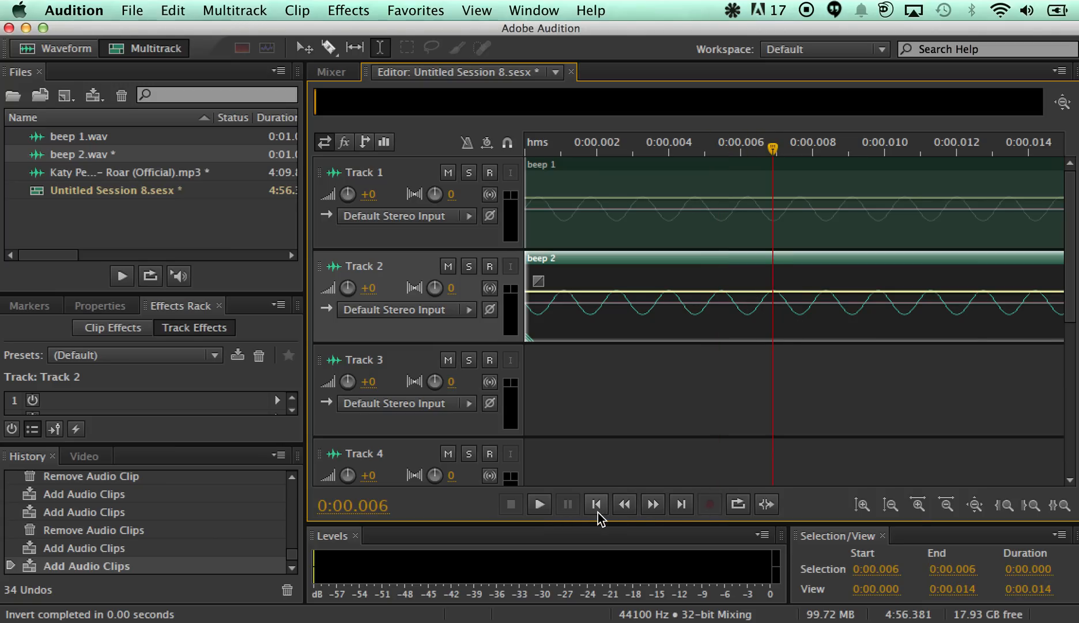
Play the original and inverted beeps together, replay from the start, then stop.
click(594, 503)
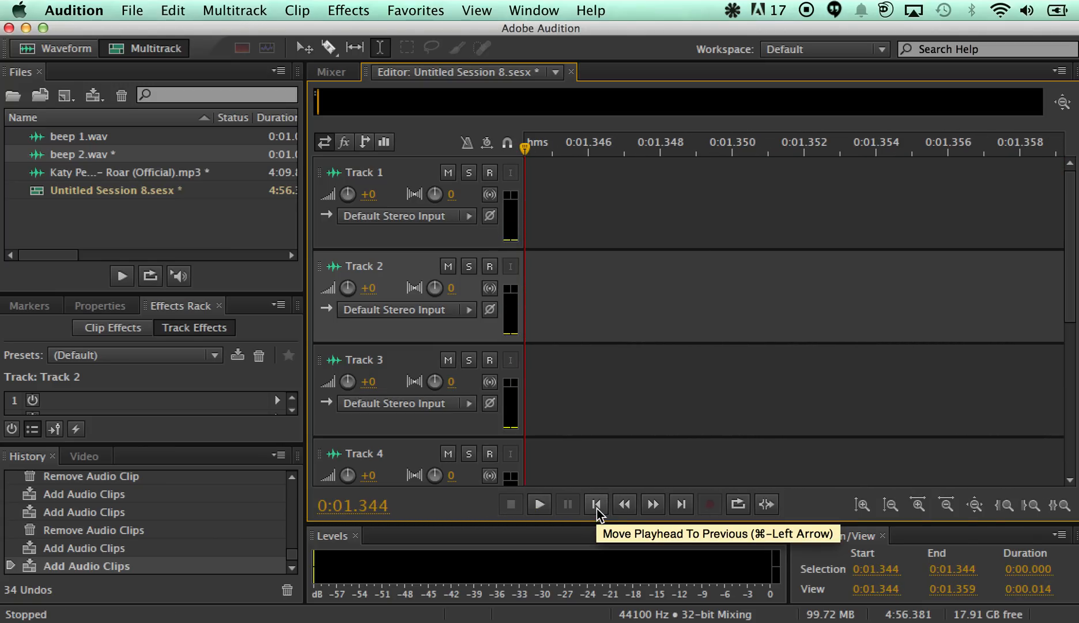
click(538, 504)
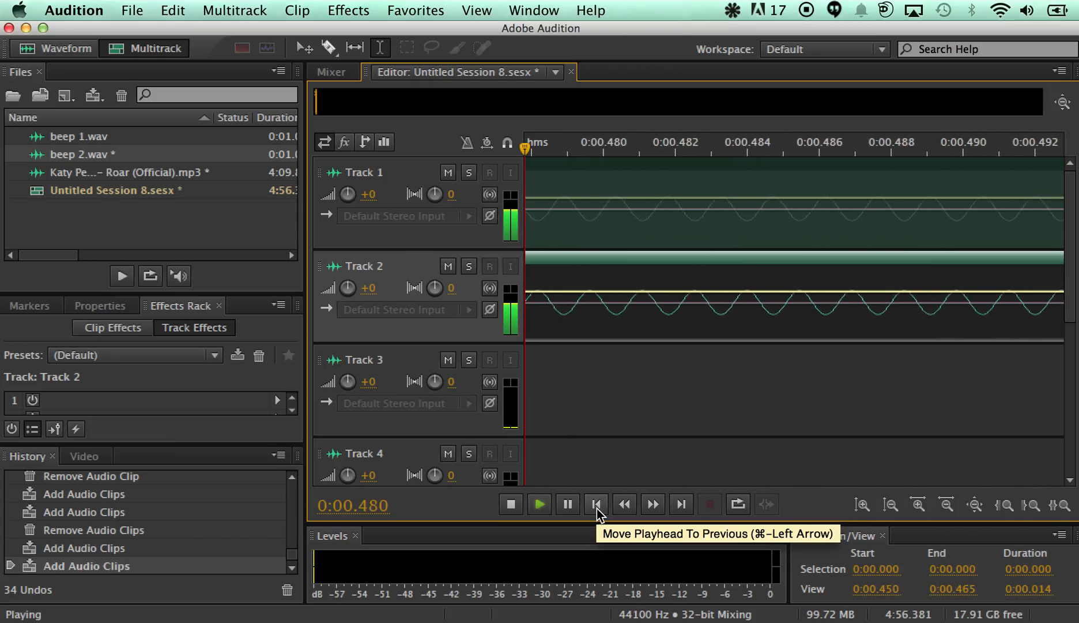
click(595, 504)
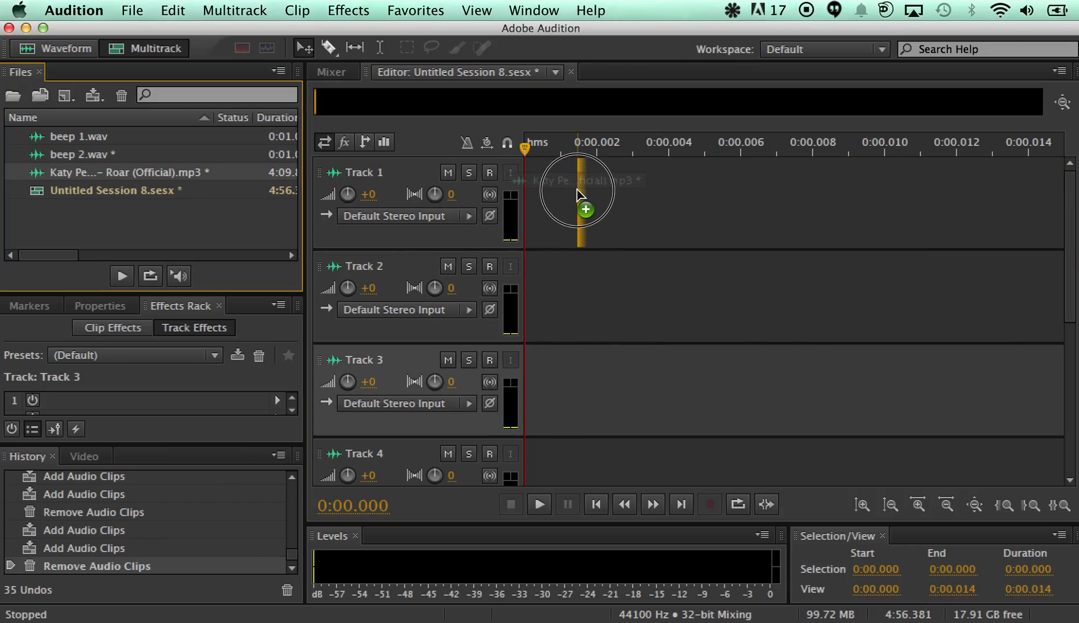
Play the Katy Perry Roar song placed on Track 1, then stop playback.
click(576, 193)
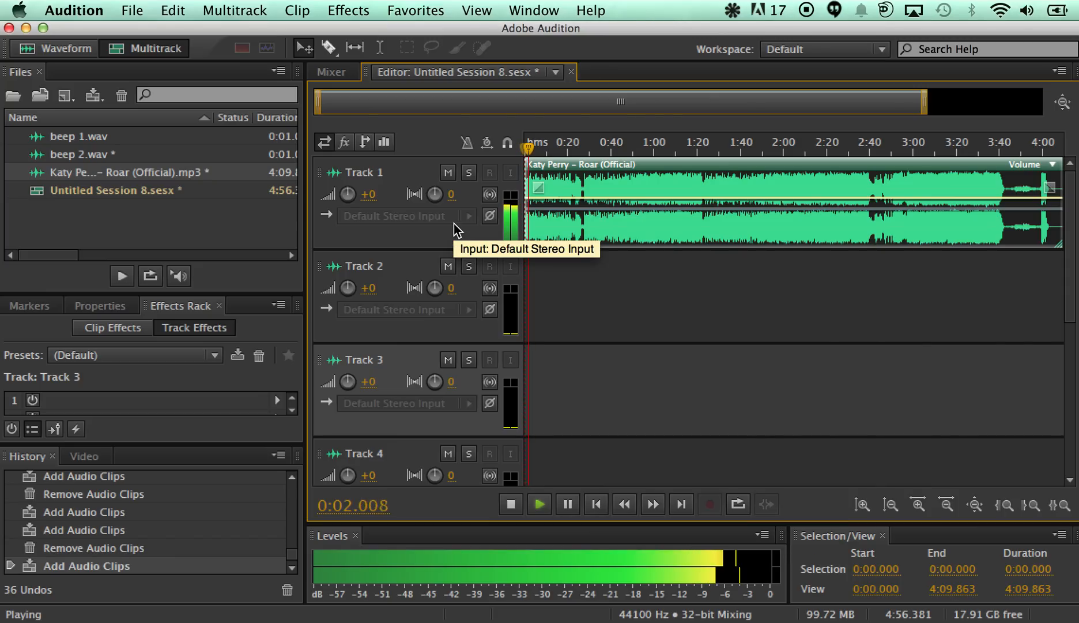
click(511, 504)
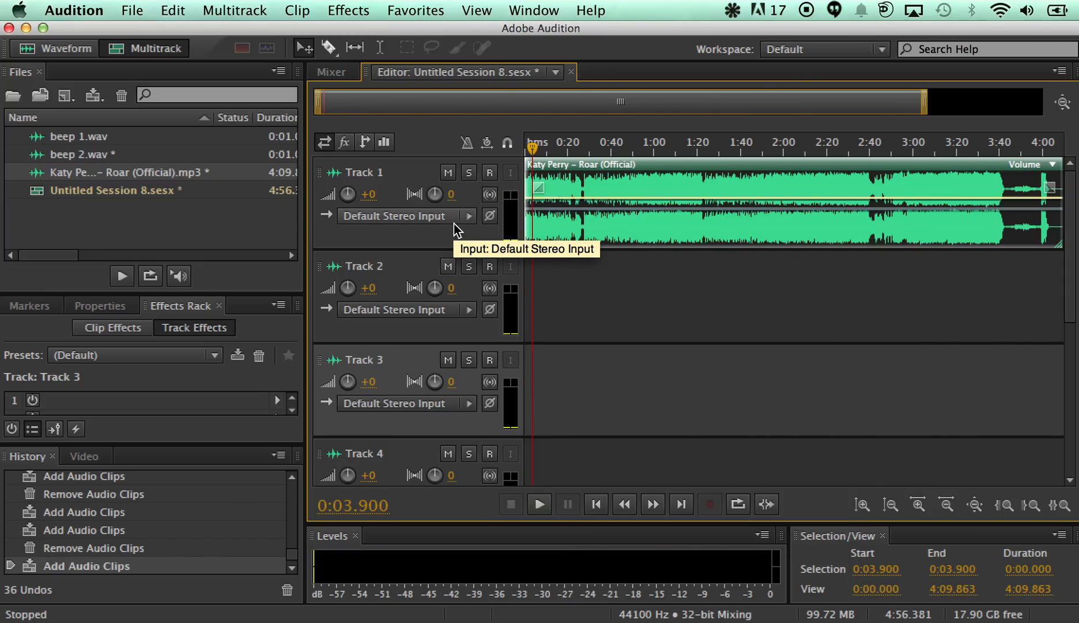
mouse_move(575, 226)
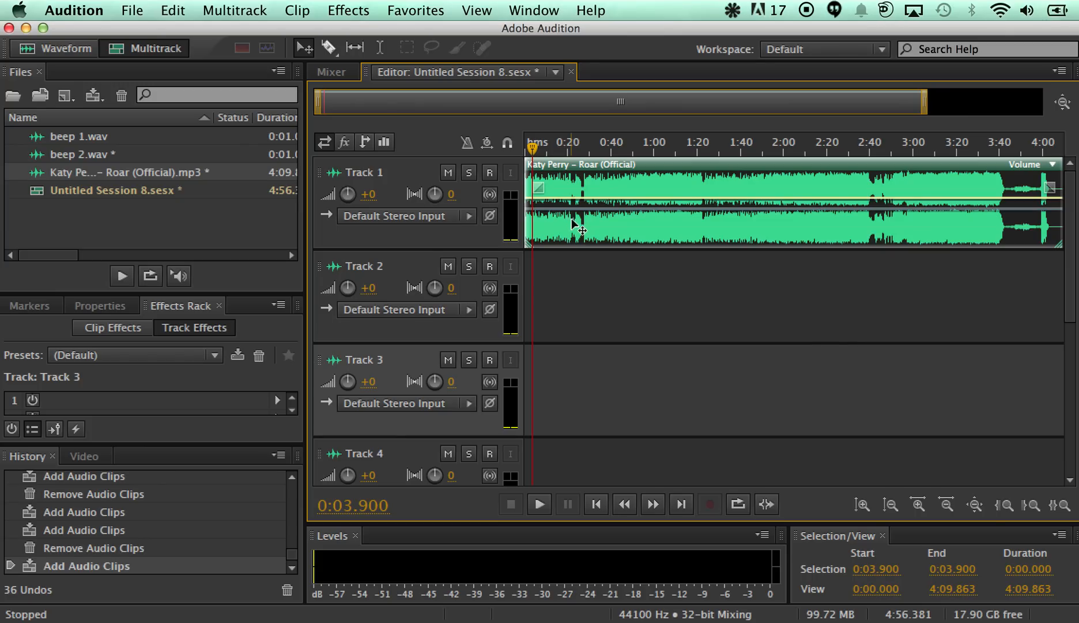
mouse_move(574, 231)
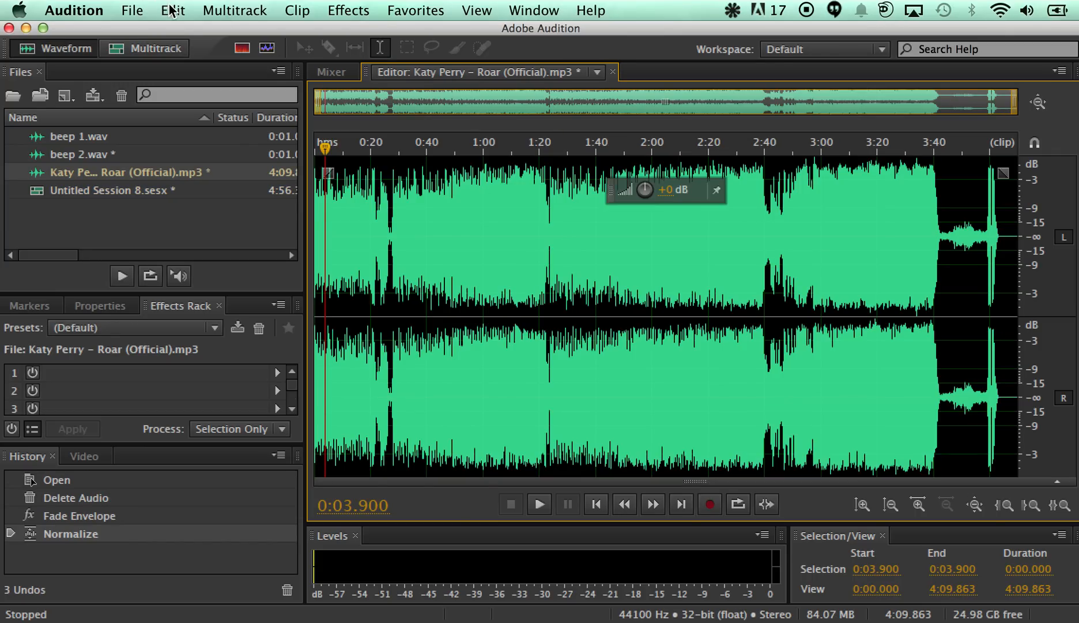
Extract the Roar song's channels to left and right mono files and return to Multitrack view.
click(172, 10)
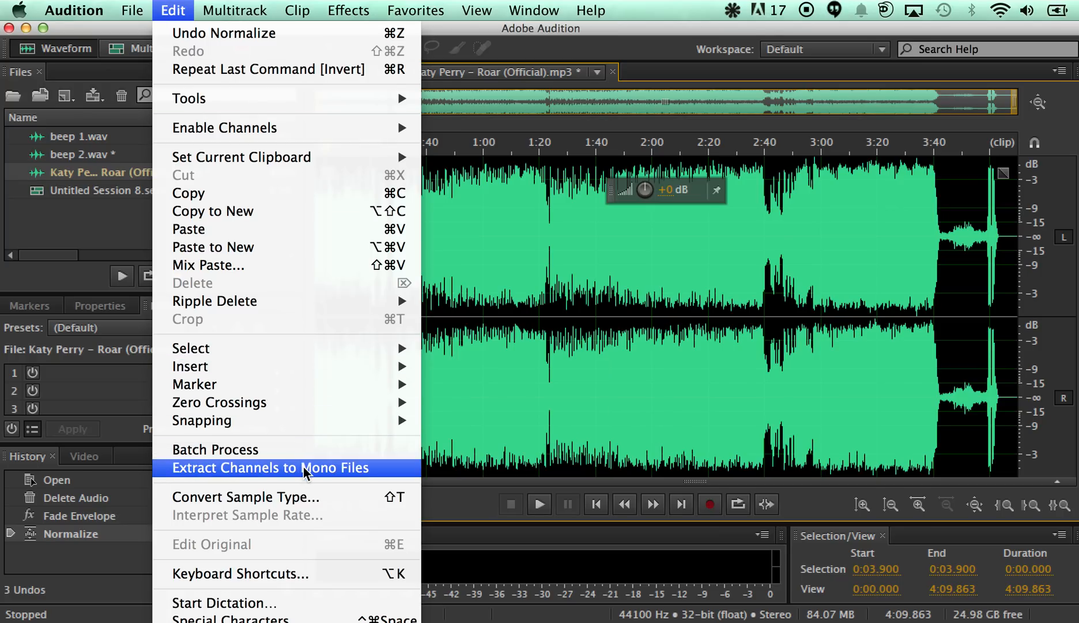
click(271, 467)
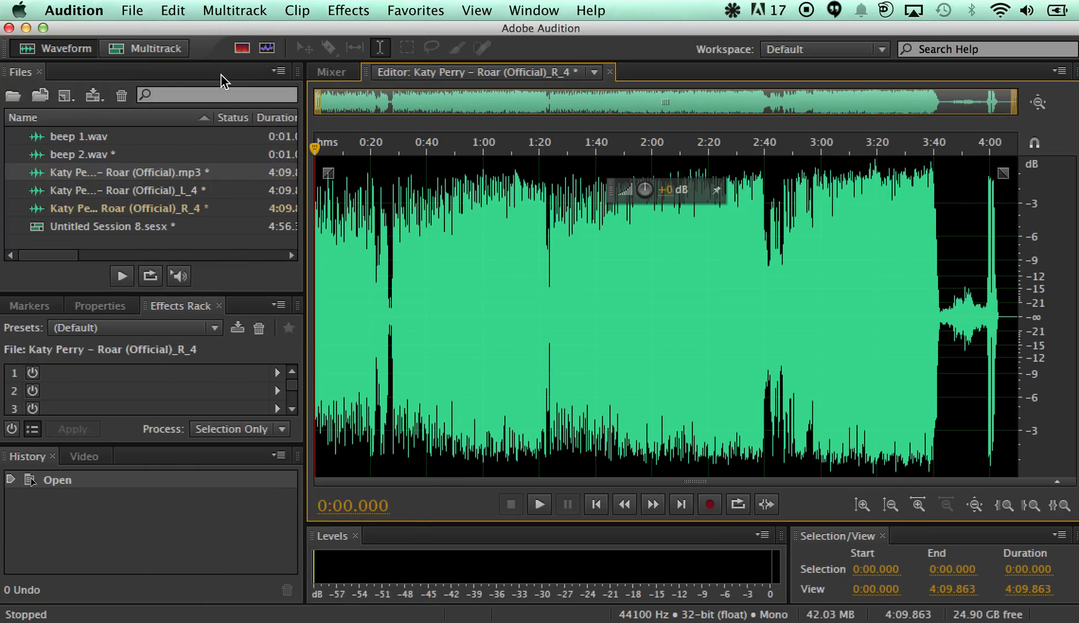
click(155, 49)
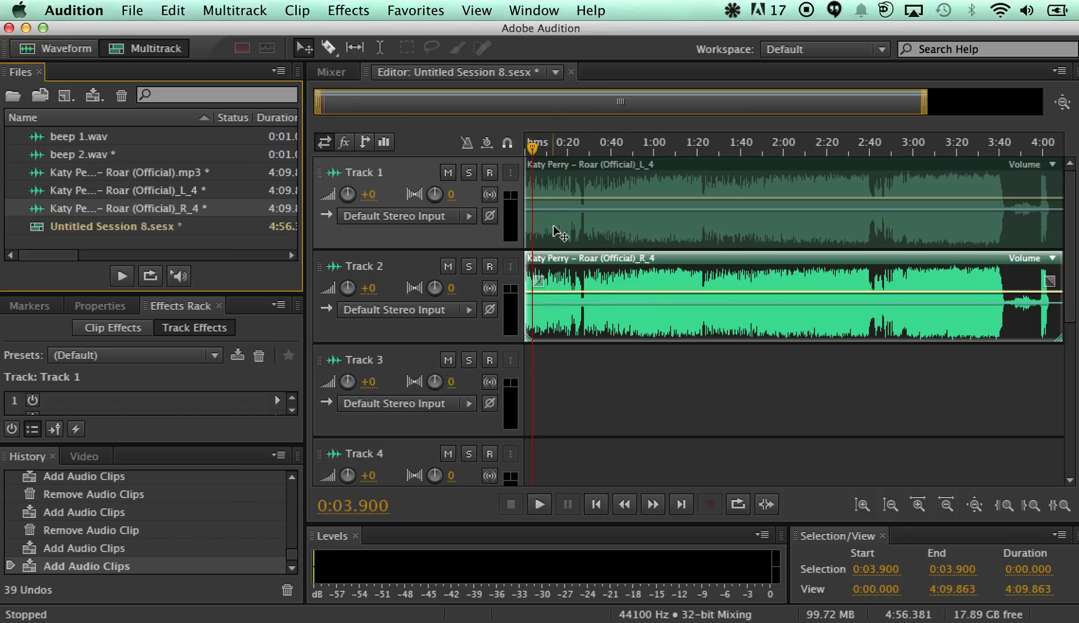
Play the left and right mono Roar tracks together from about ten seconds in, then stop.
click(548, 143)
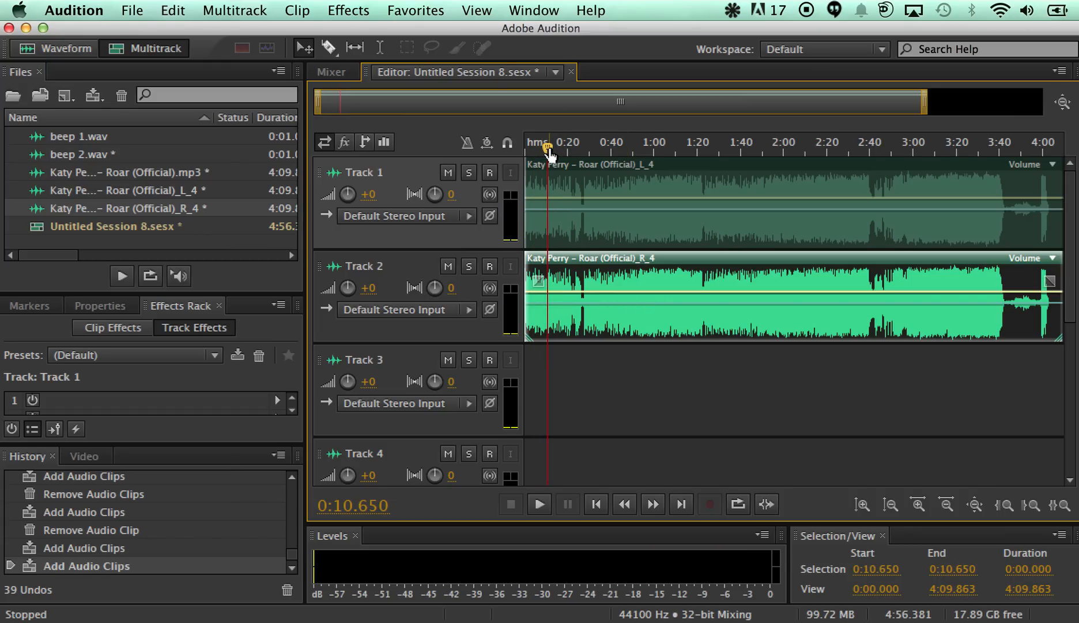
click(539, 504)
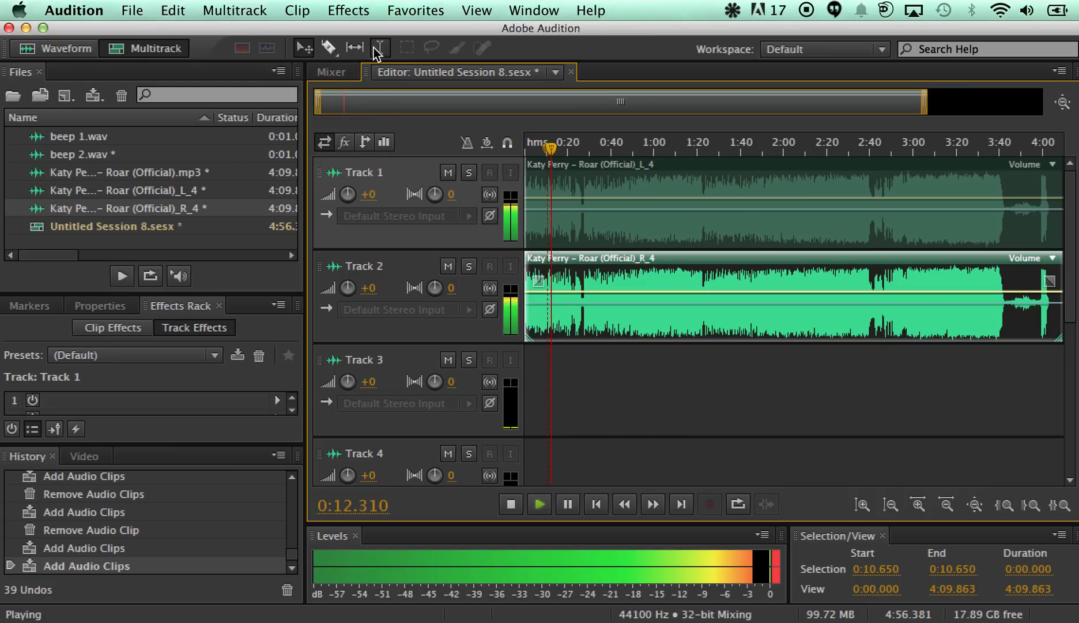
click(510, 504)
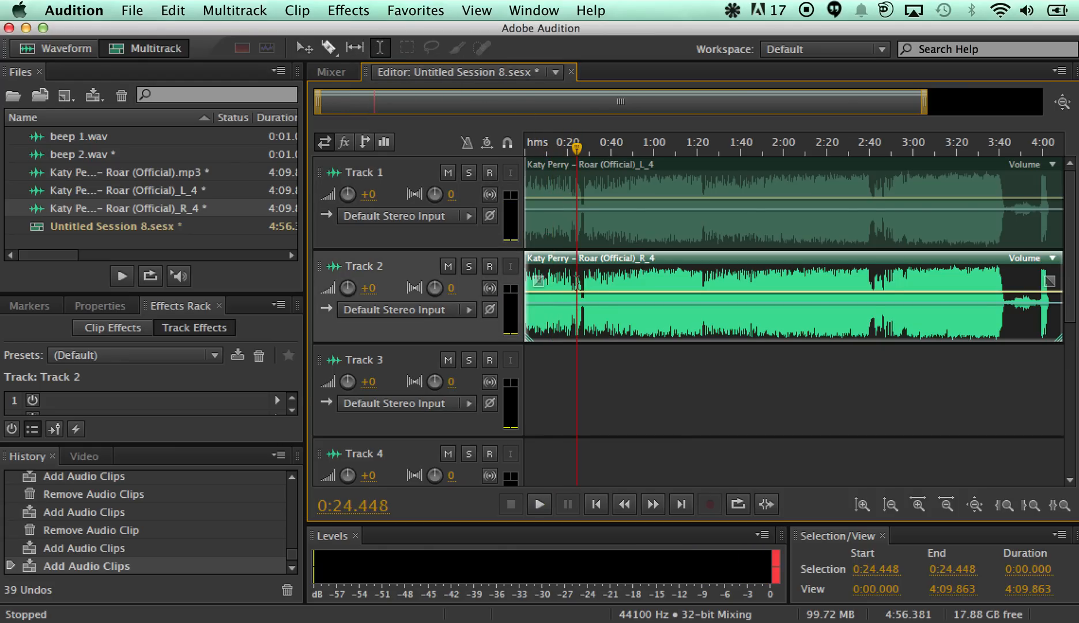
Apply the Invert effect to the right-channel _R mono file in the Waveform editor.
double_click(126, 207)
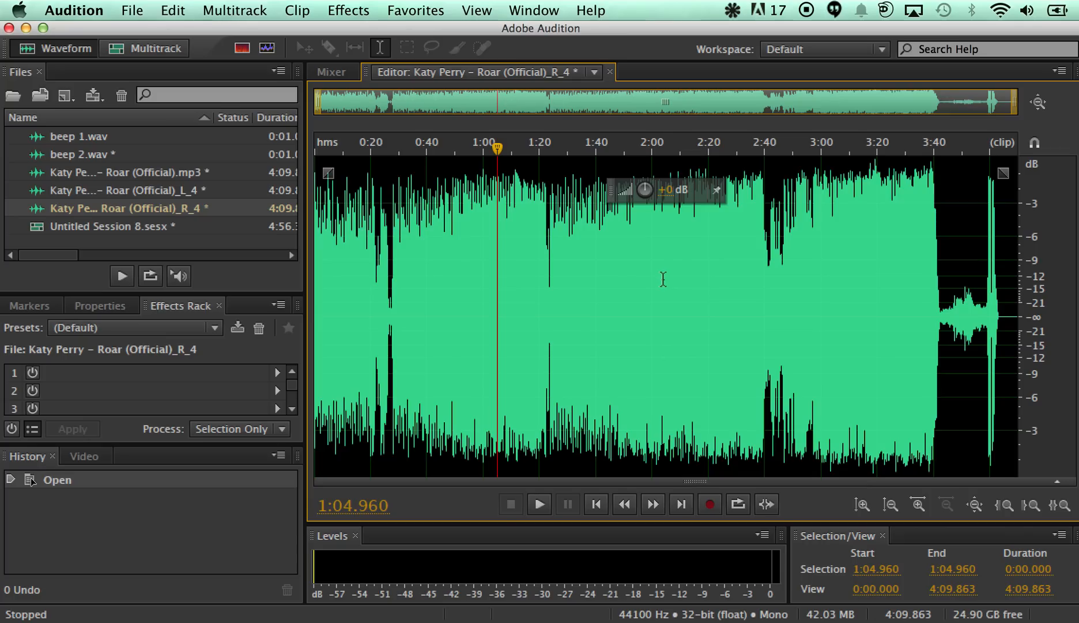
click(347, 10)
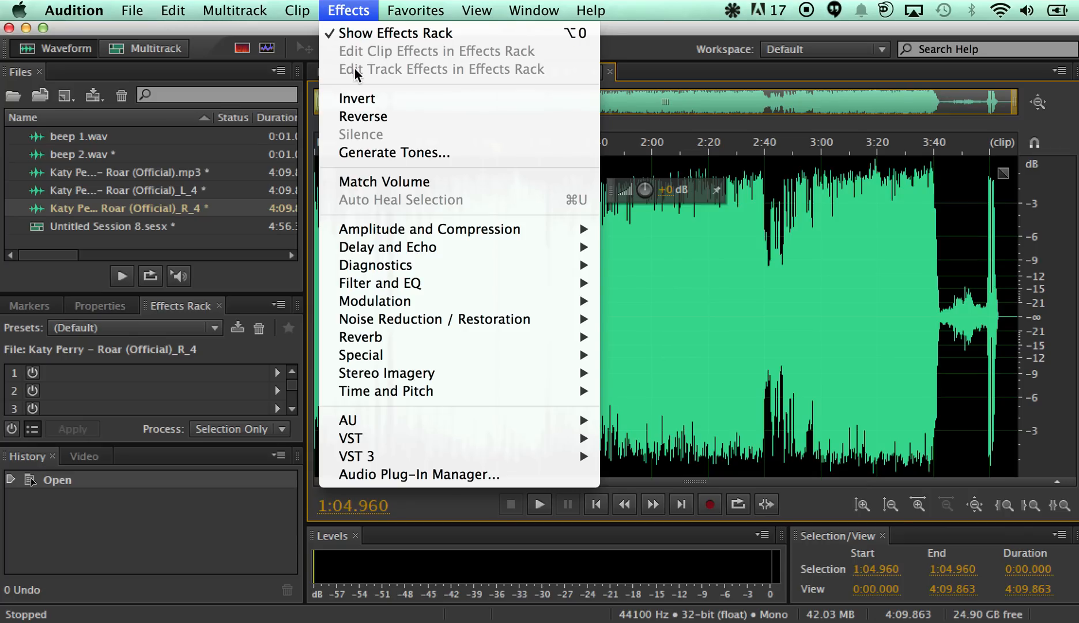
click(357, 98)
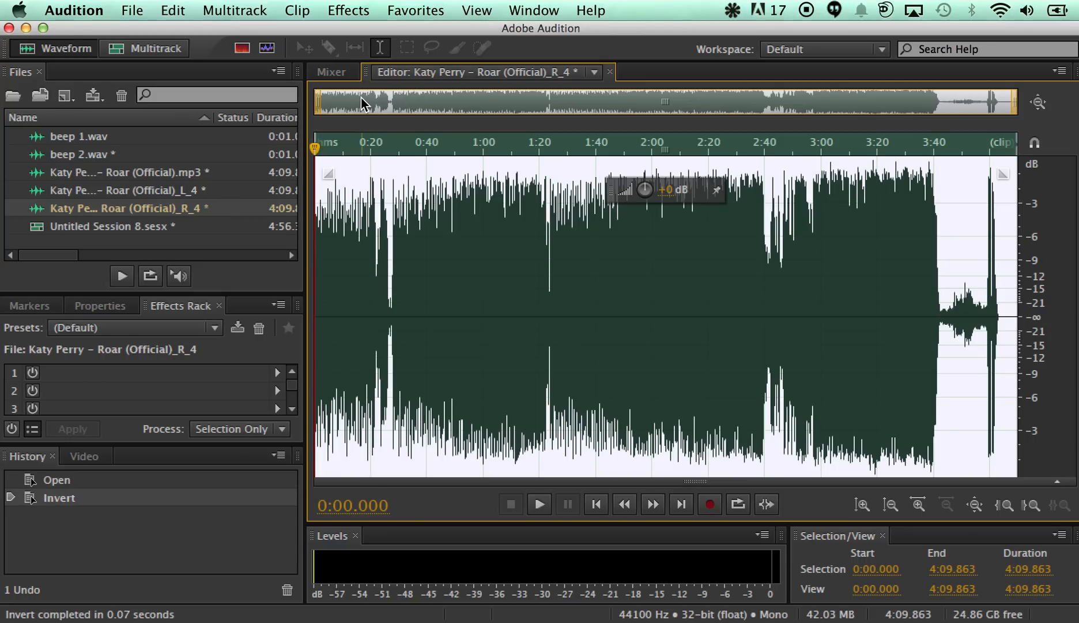
mouse_move(145, 48)
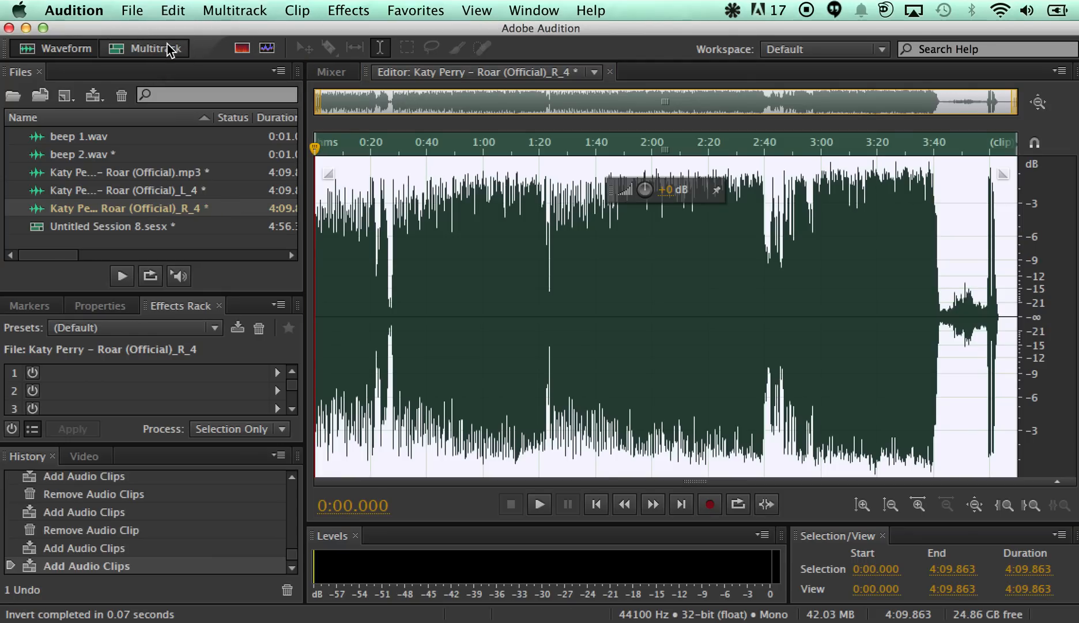
Play the left and inverted right tracks together in the multitrack session, then return the playhead to the start.
click(154, 48)
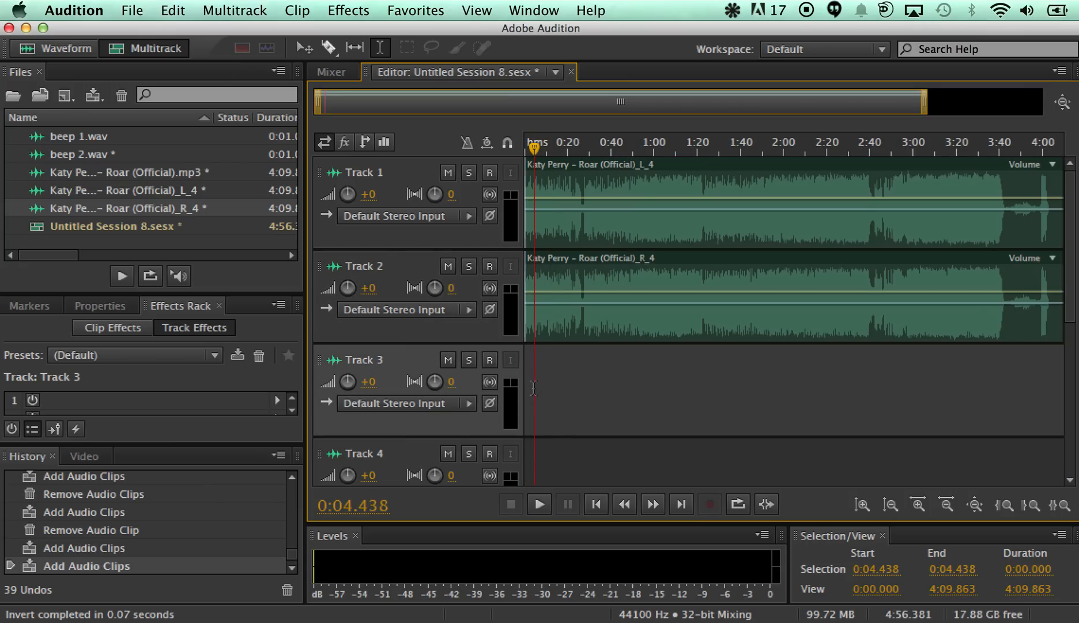
click(539, 504)
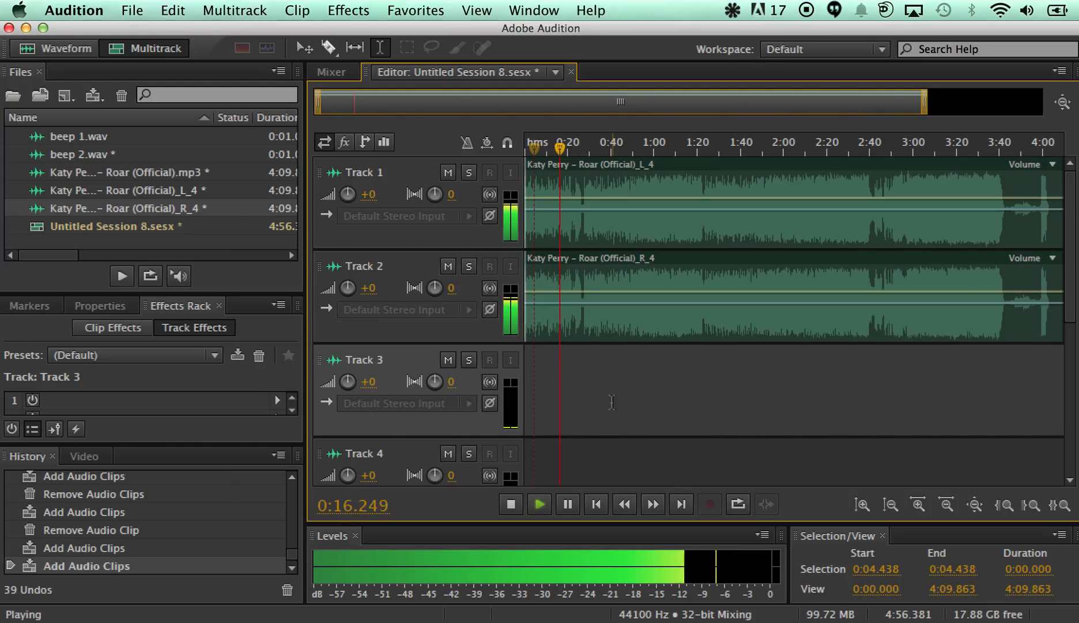
click(595, 504)
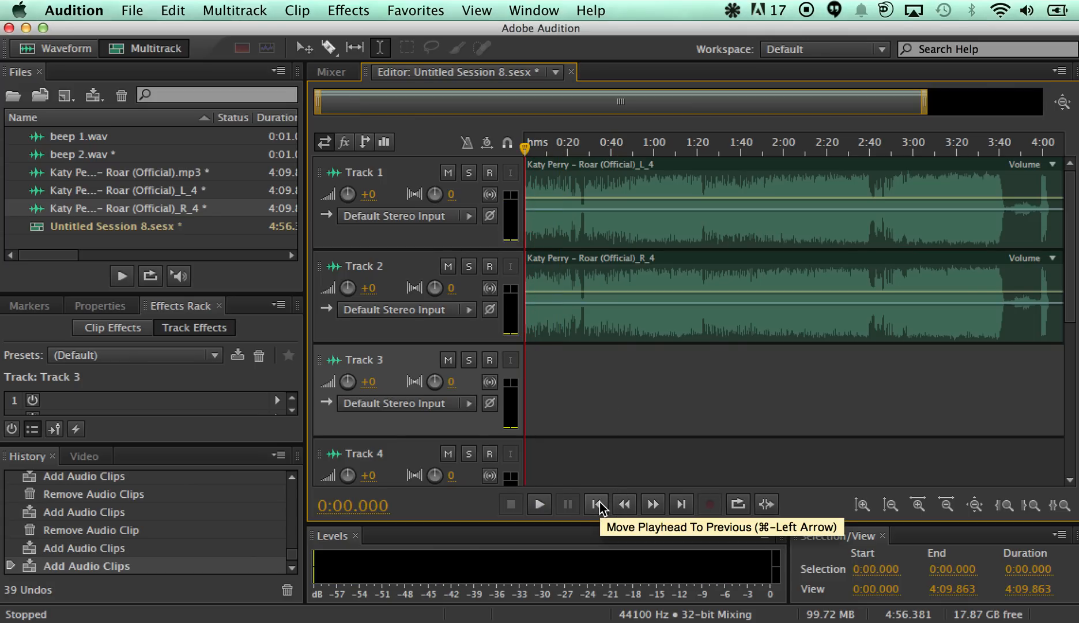
mouse_move(645, 318)
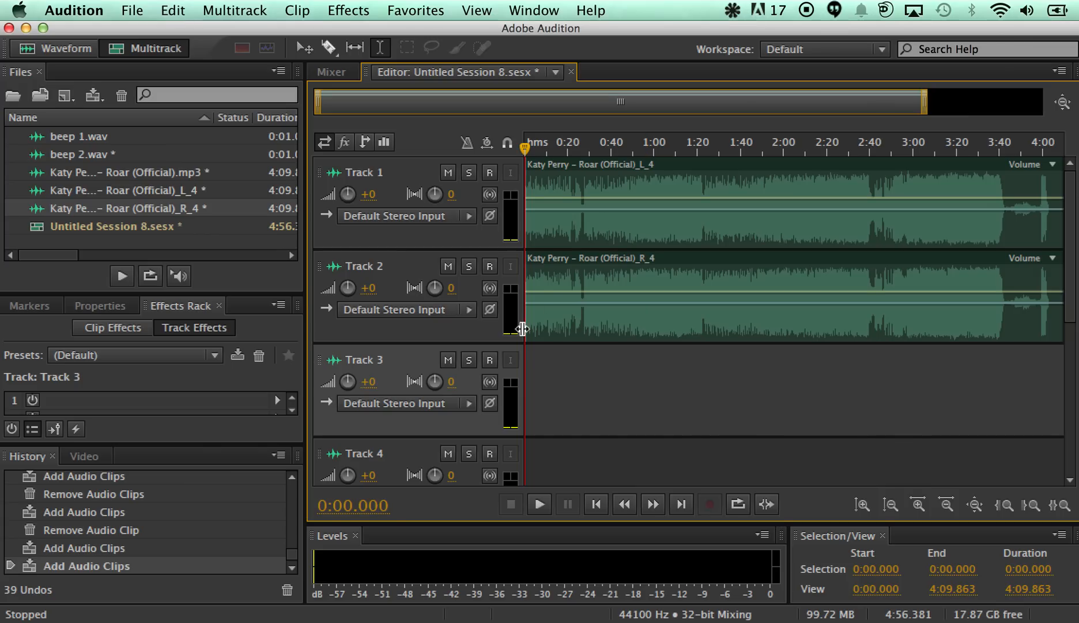
click(539, 504)
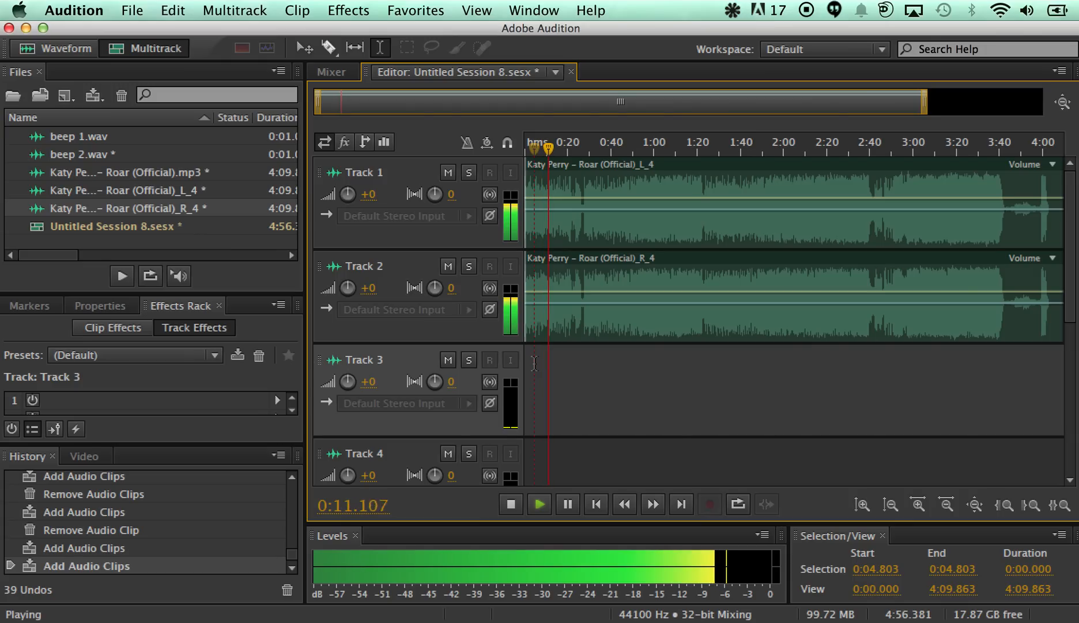
click(511, 504)
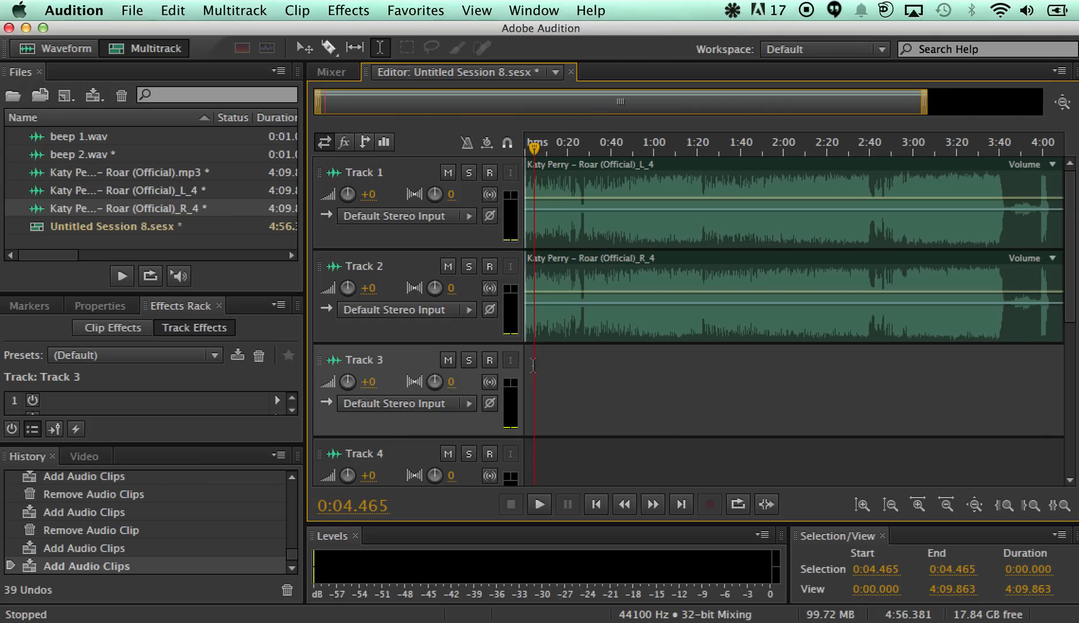
mouse_move(539, 168)
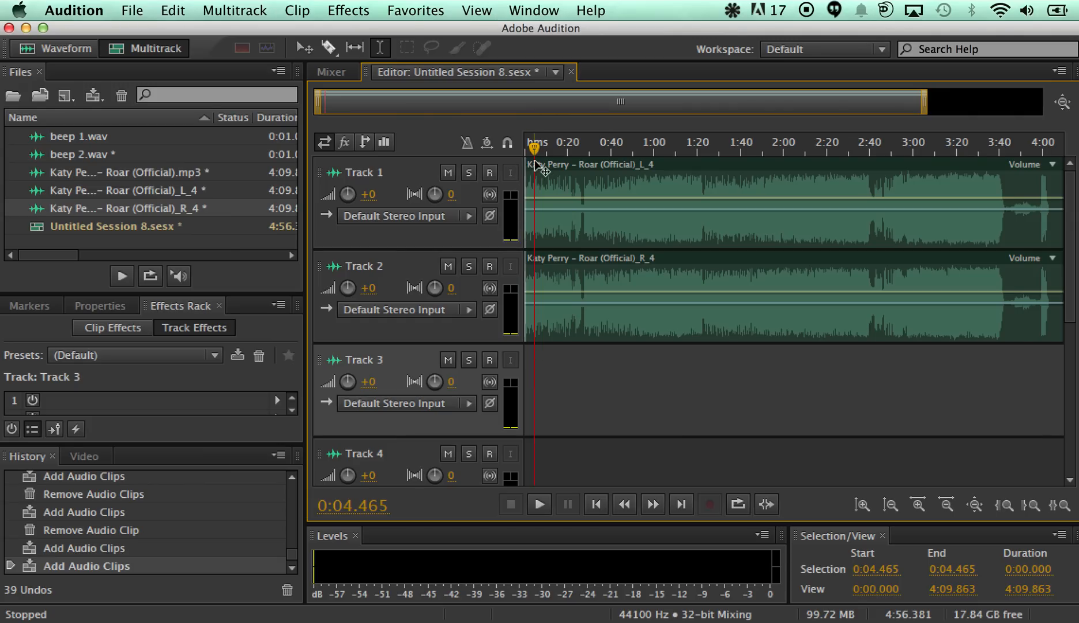
click(595, 504)
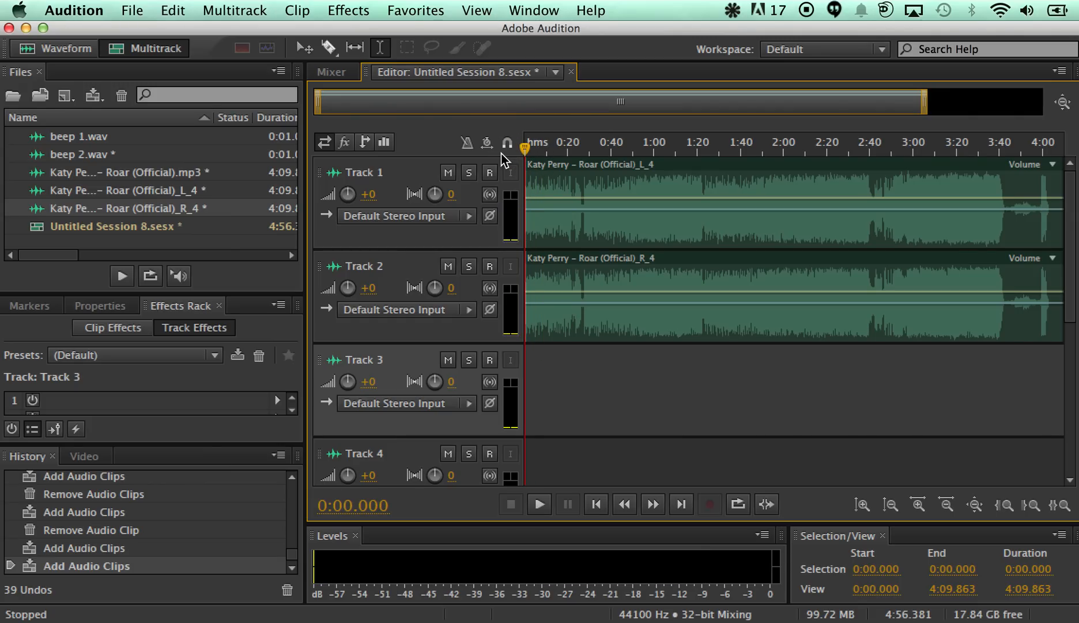
click(539, 504)
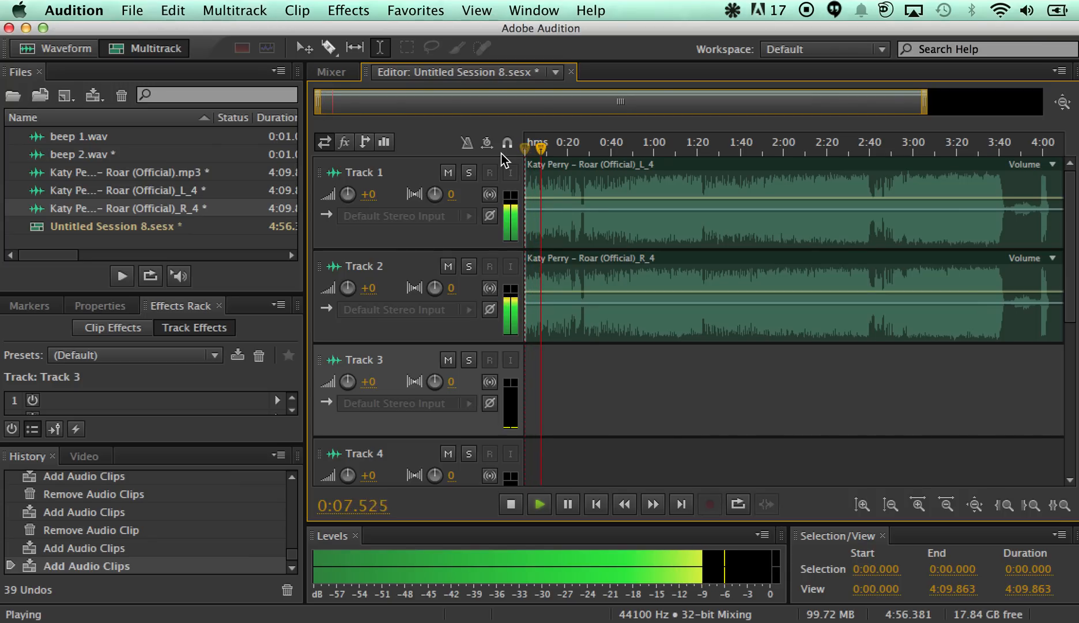
click(511, 504)
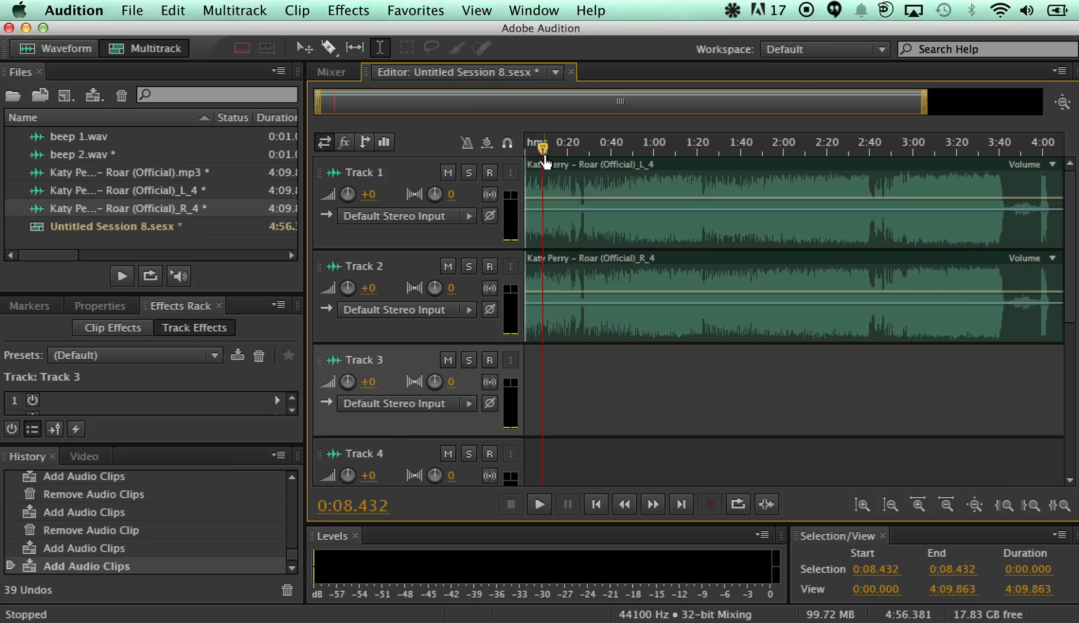